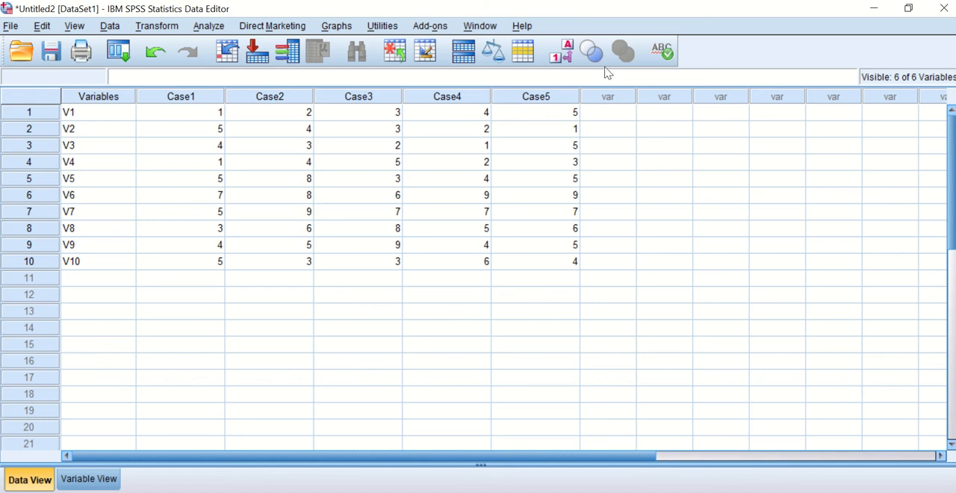
mouse_move(381, 223)
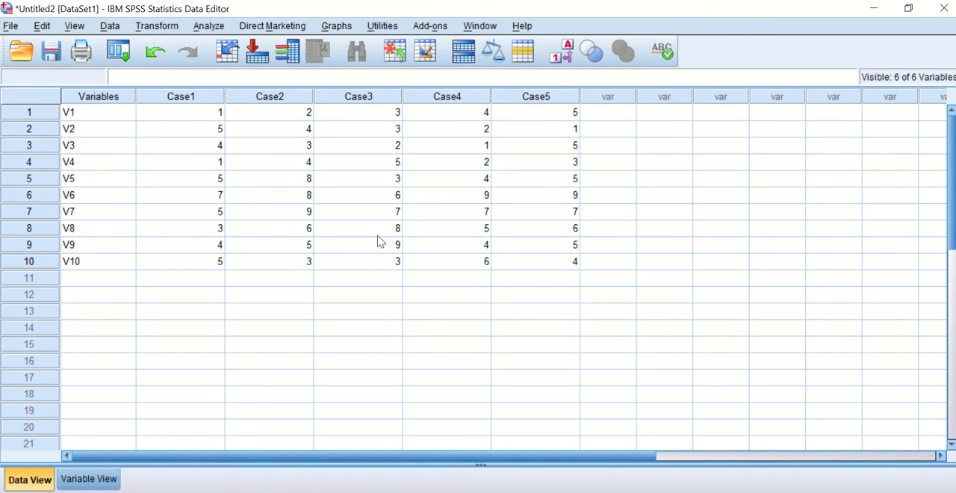
mouse_move(379, 245)
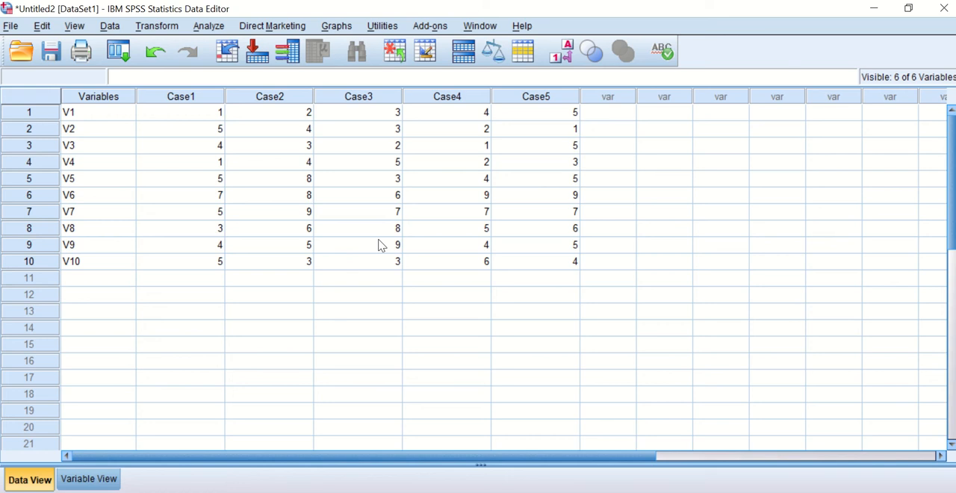
mouse_move(415, 251)
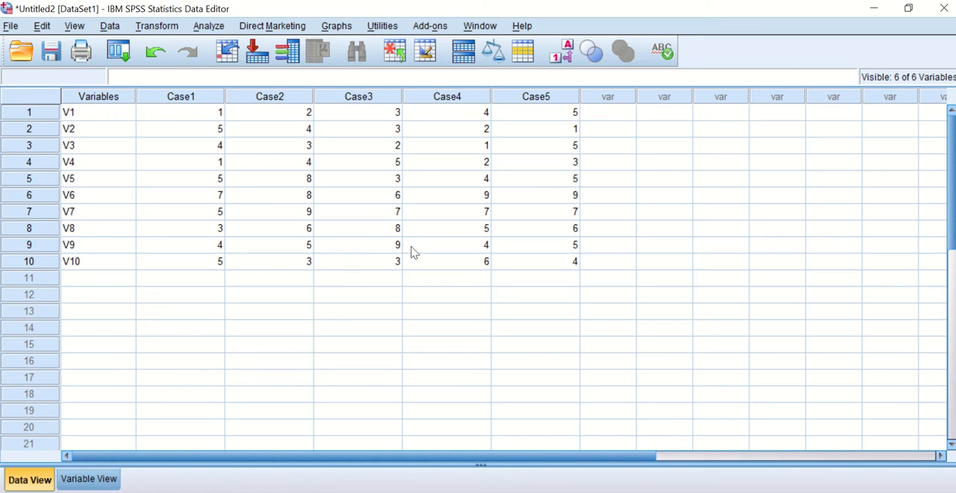
mouse_move(425, 261)
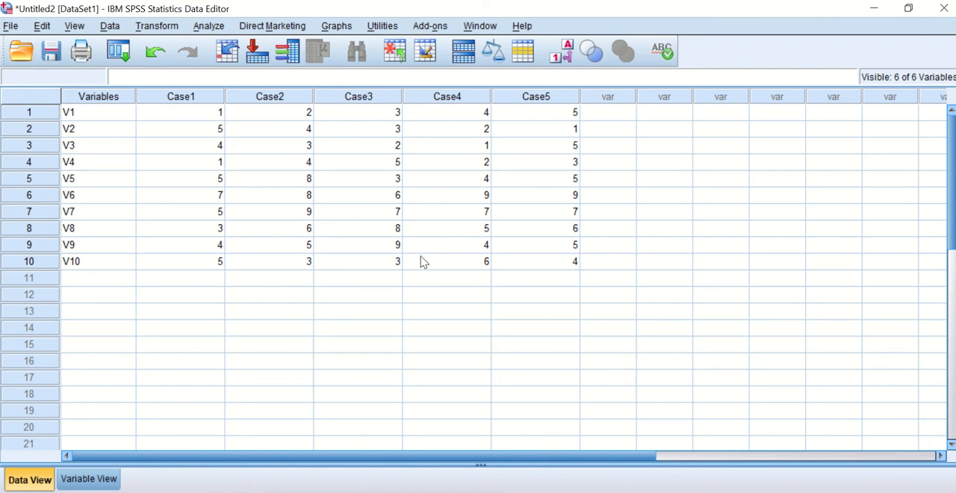
mouse_move(409, 269)
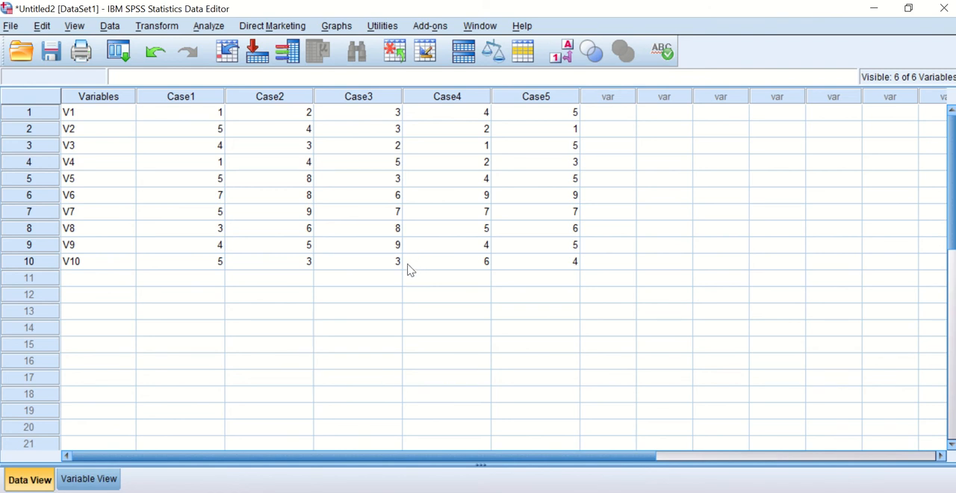
mouse_move(382, 272)
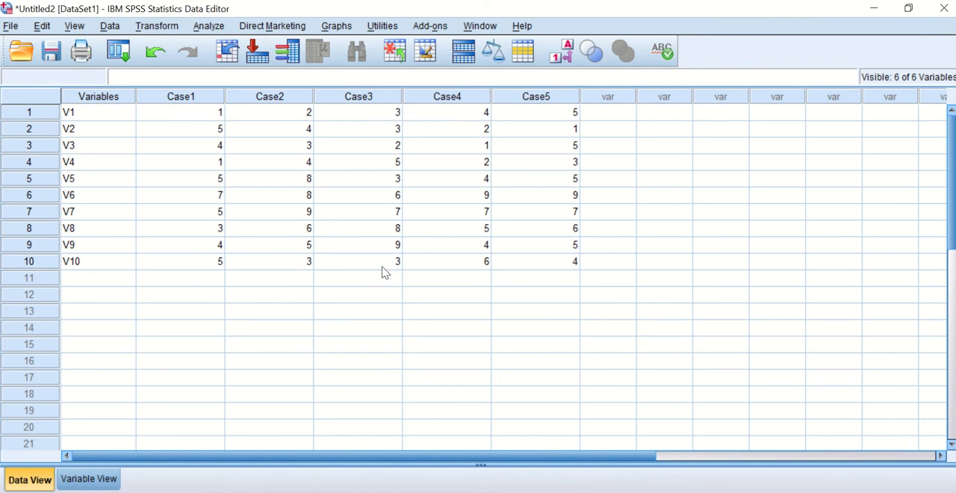
mouse_move(388, 254)
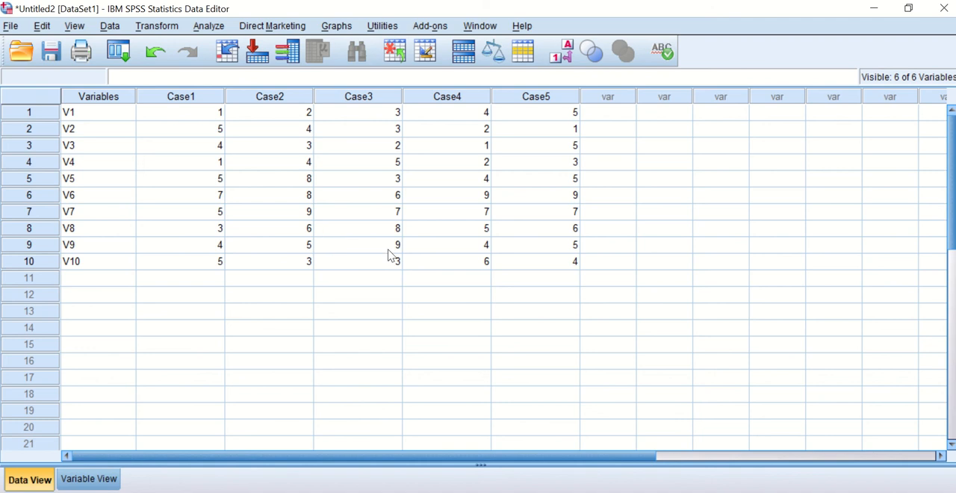
mouse_move(33, 216)
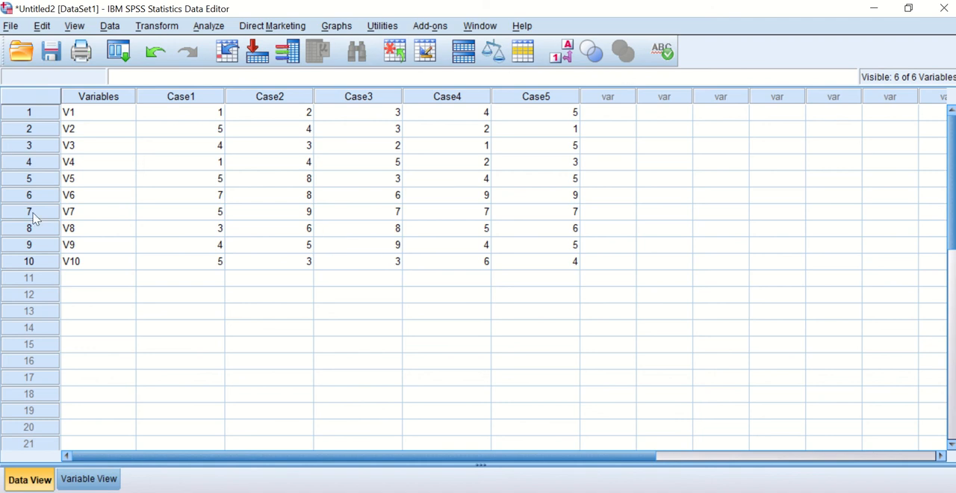
mouse_move(12, 171)
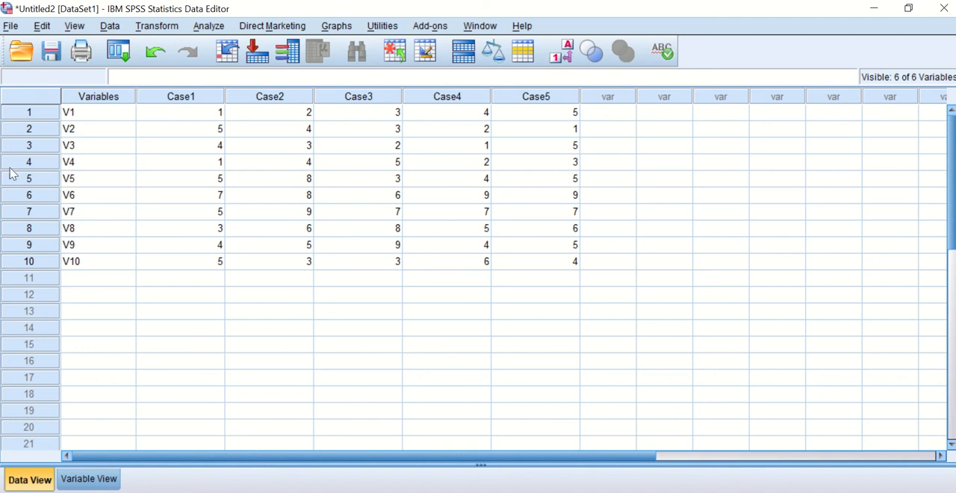
mouse_move(215, 194)
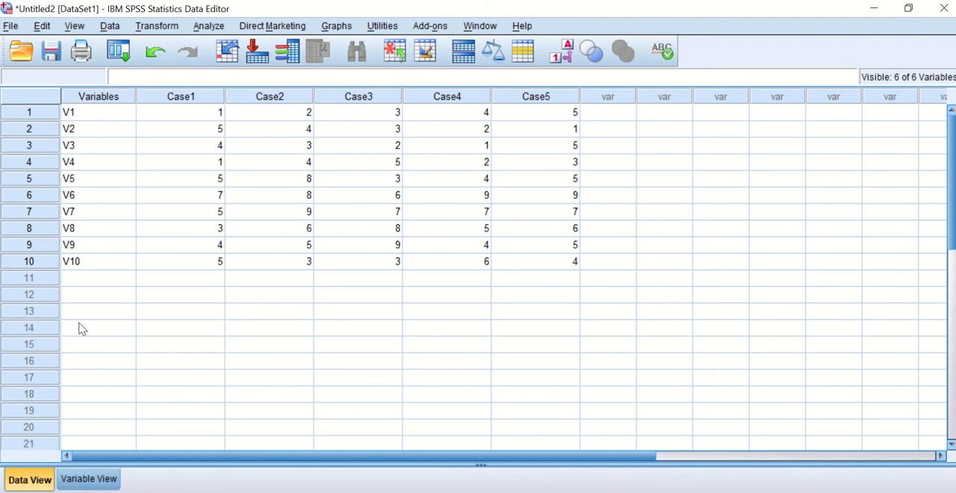
mouse_move(270, 92)
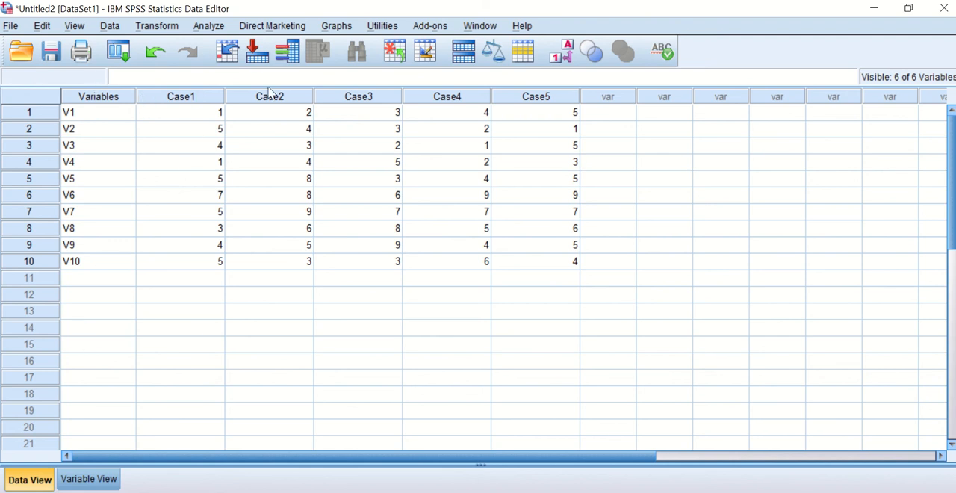
mouse_move(192, 105)
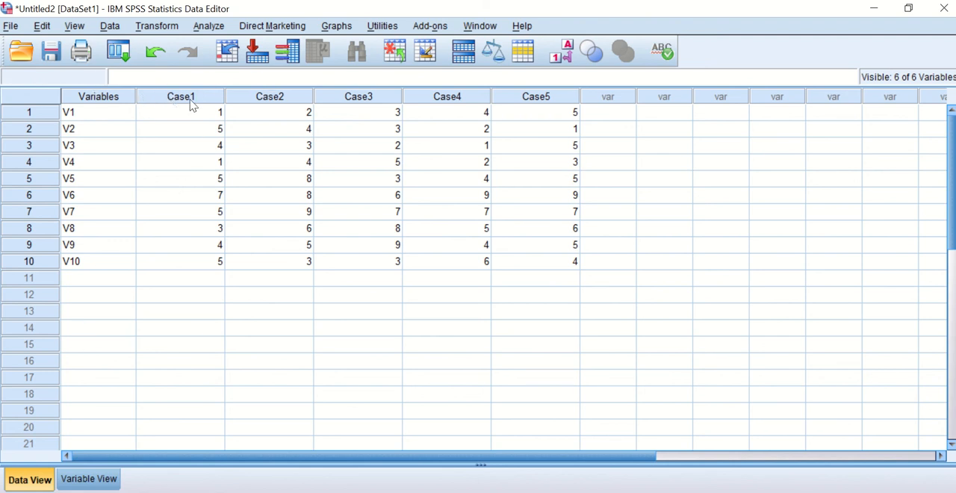
mouse_move(48, 99)
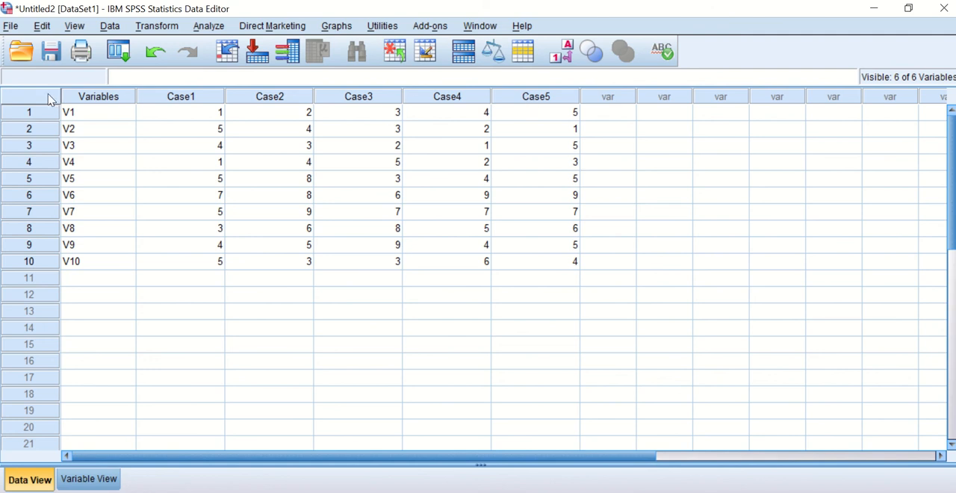
mouse_move(111, 109)
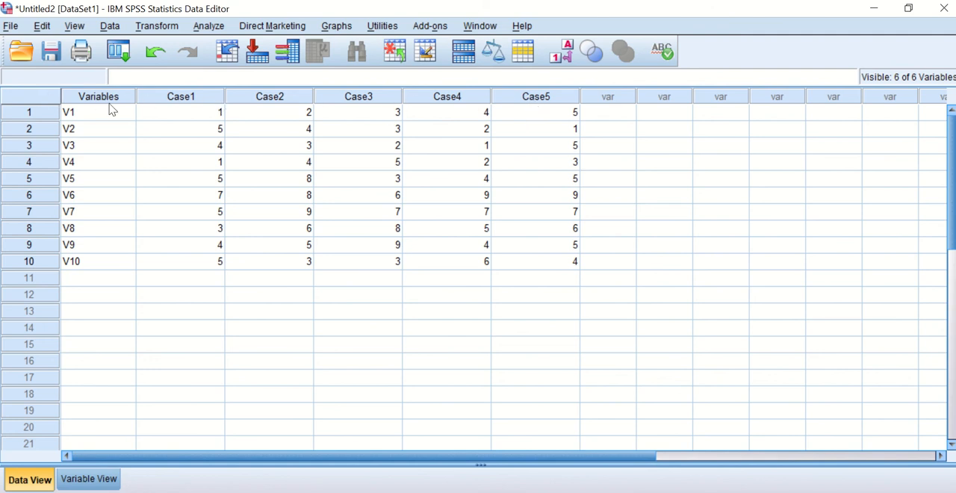
mouse_move(78, 111)
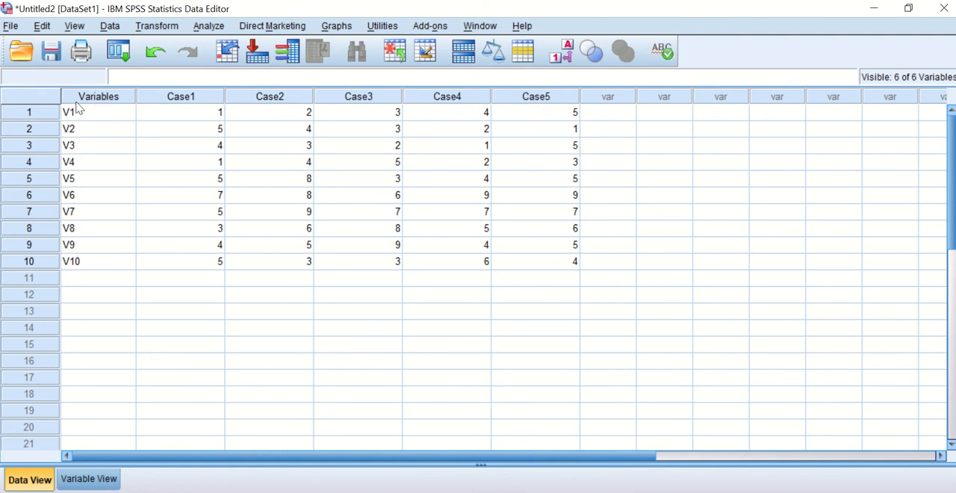
mouse_move(82, 276)
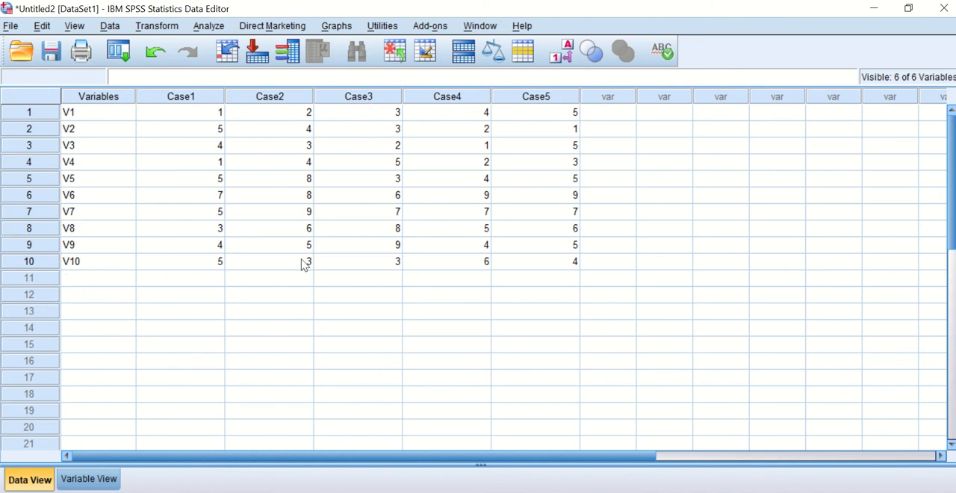
mouse_move(200, 111)
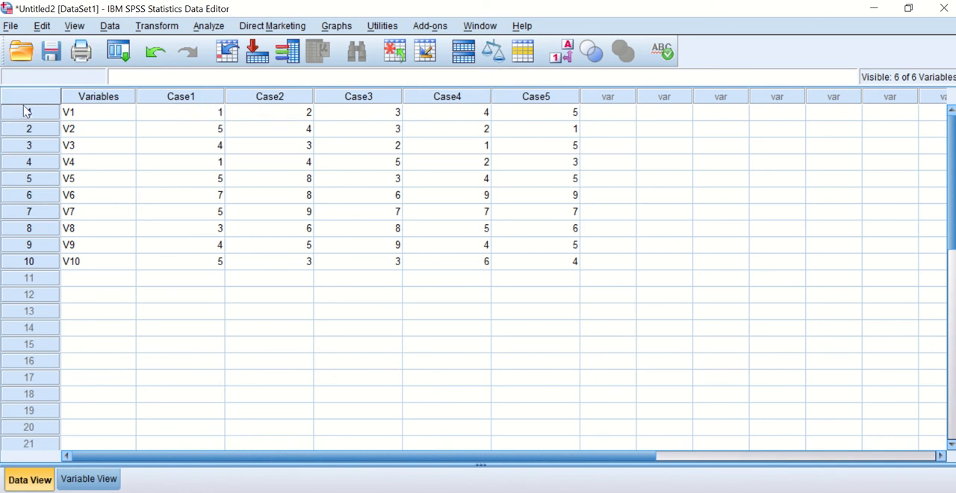
mouse_move(52, 157)
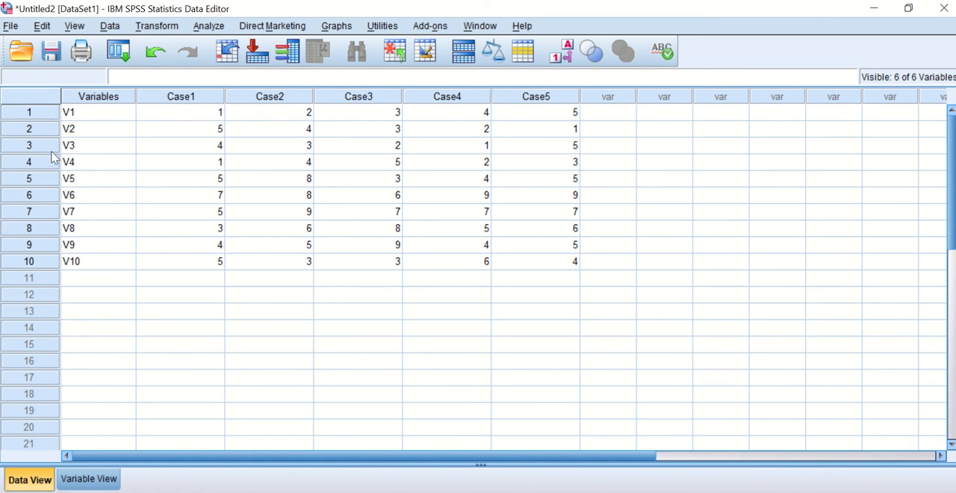
mouse_move(520, 242)
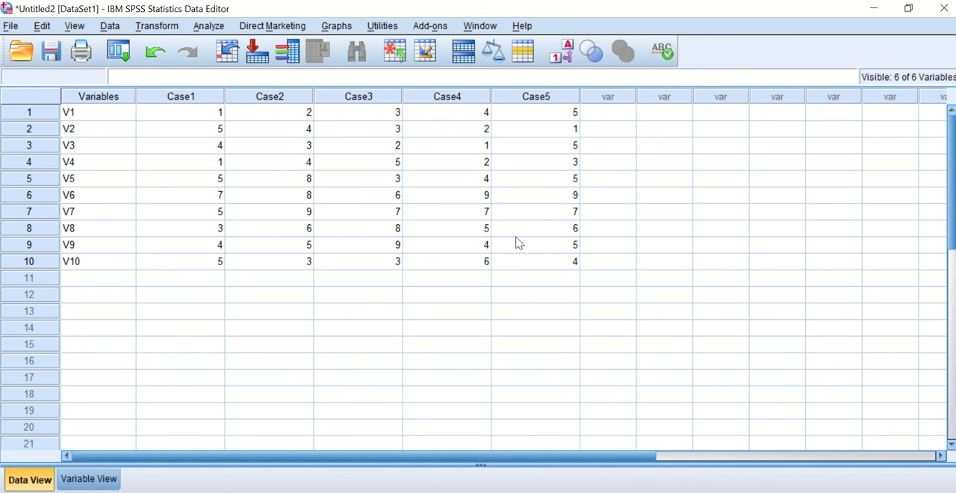
mouse_move(227, 195)
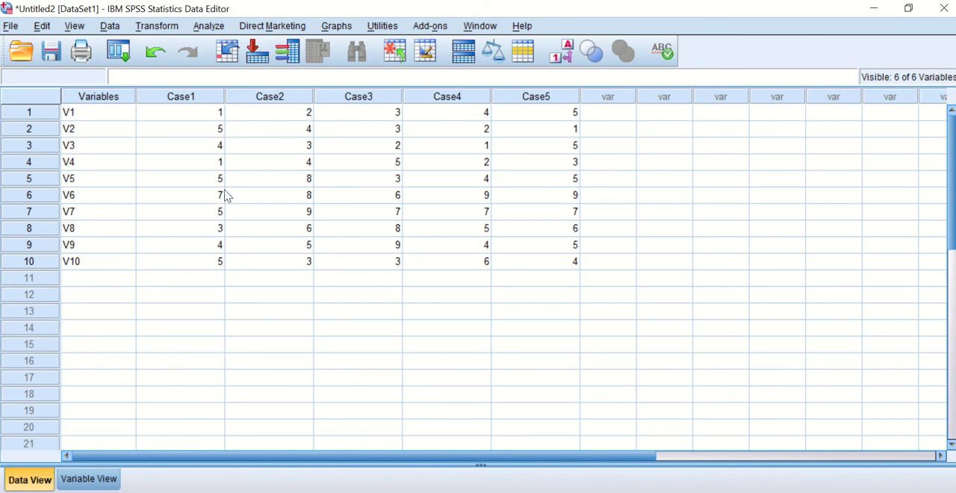
mouse_move(549, 182)
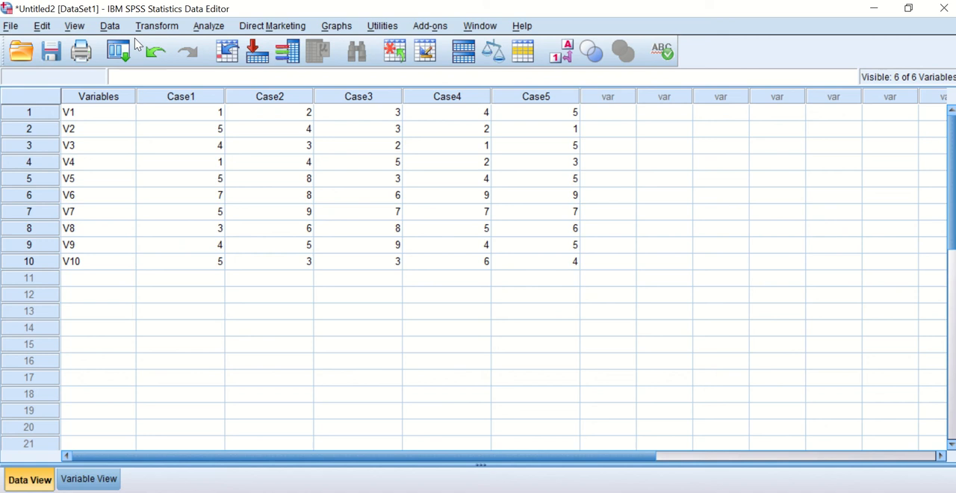
- Start a Transpose from the Data menu to swap rows and columns
left_click(111, 26)
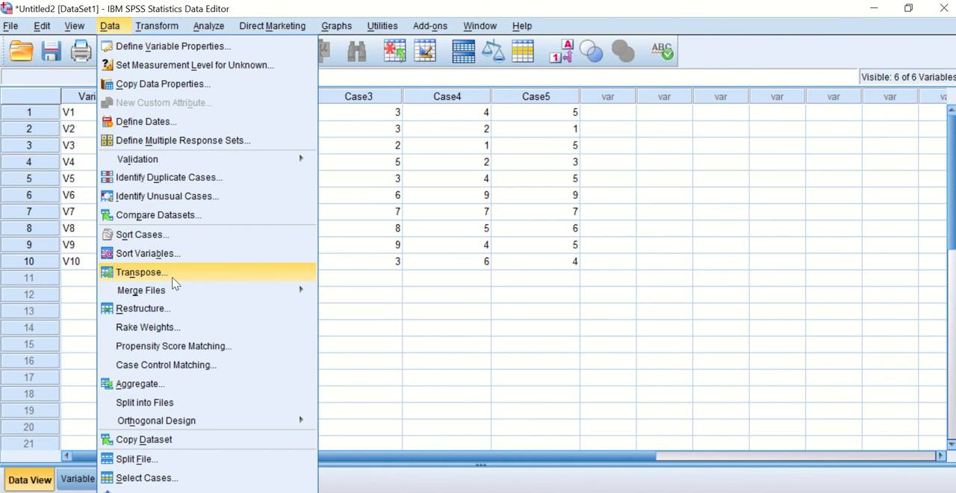
left_click(140, 271)
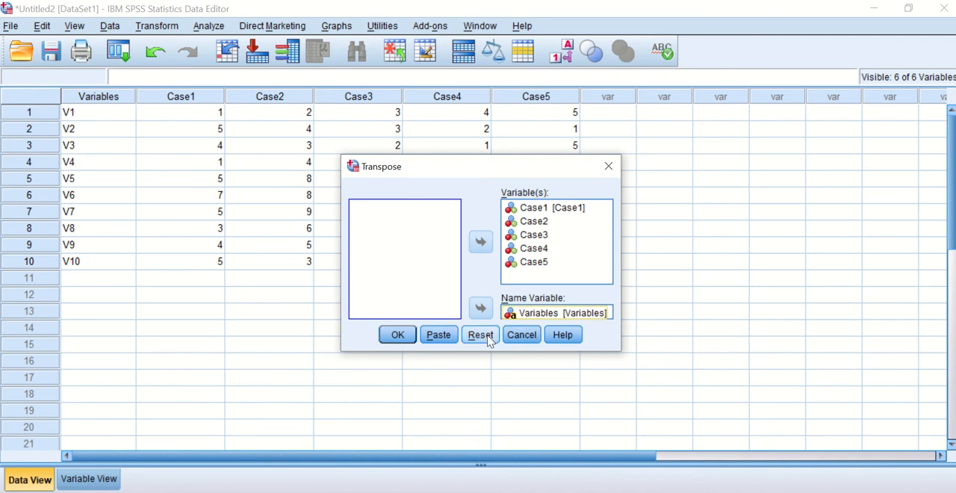
- Reset, name new columns by Variables, transpose Case1–Case5, and run it
left_click(481, 334)
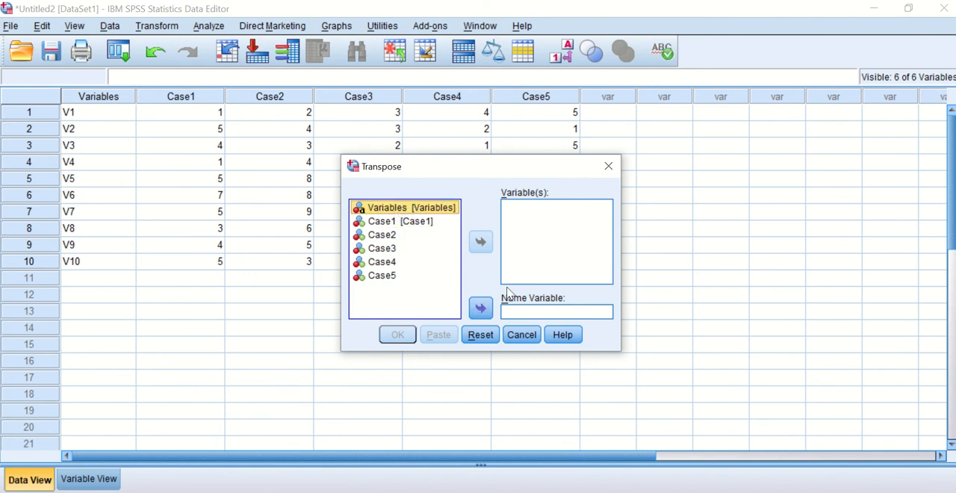
left_click(481, 308)
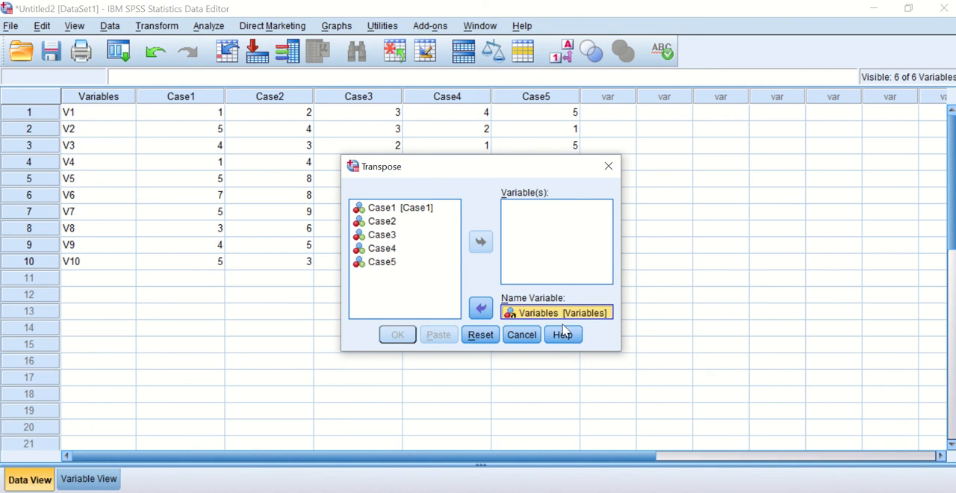
left_click(383, 206)
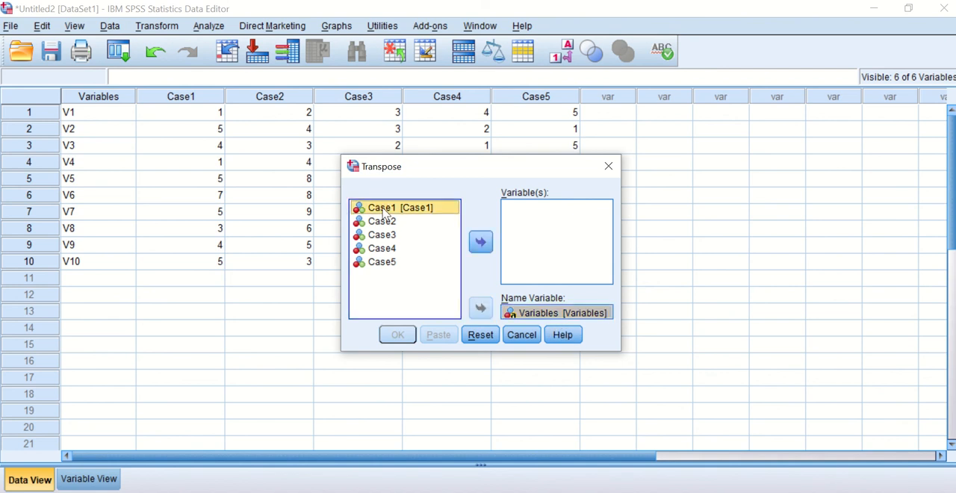
left_click(481, 242)
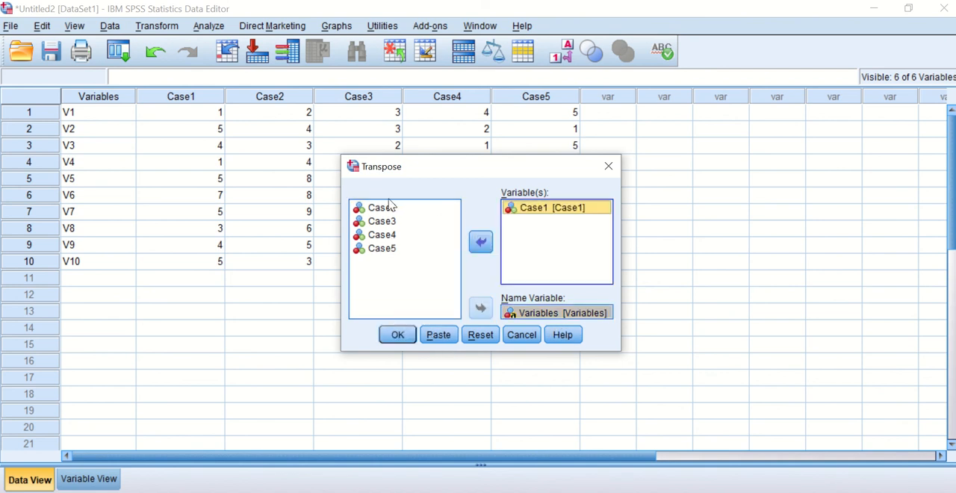
left_click(481, 242)
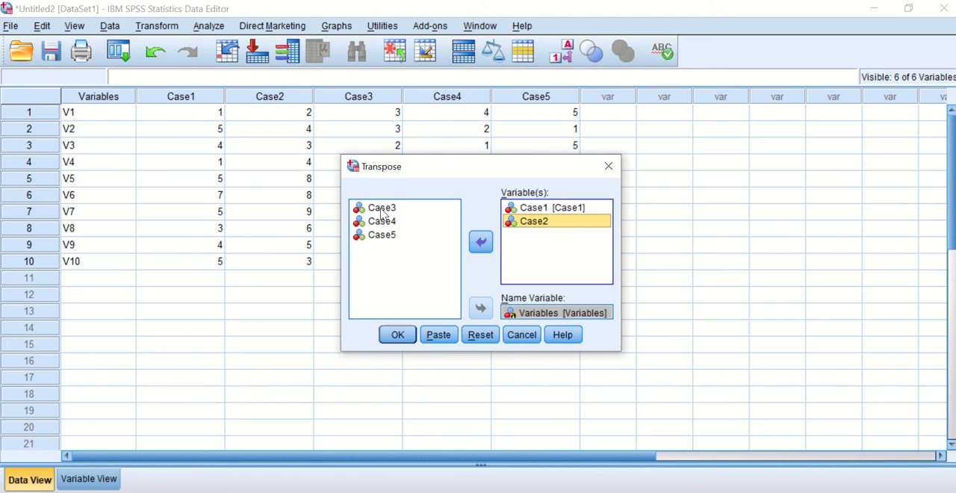
left_click(481, 242)
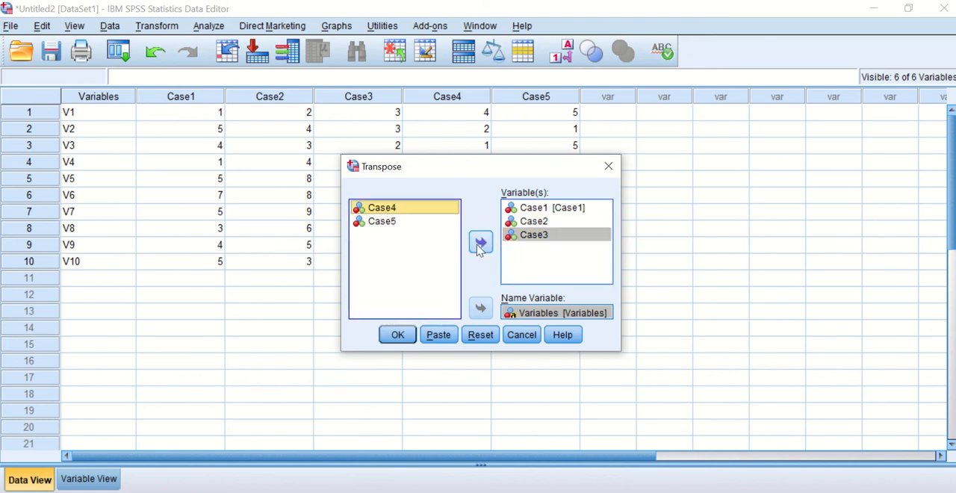
left_click(481, 242)
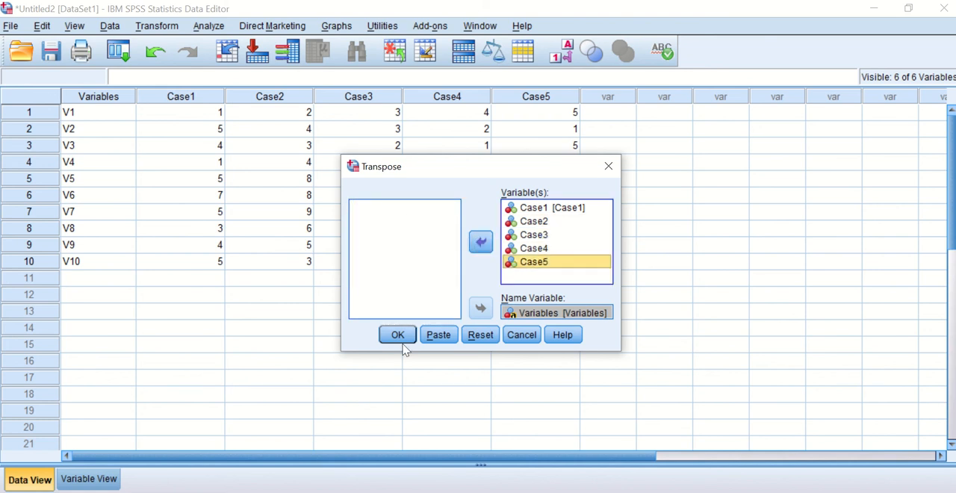
left_click(397, 334)
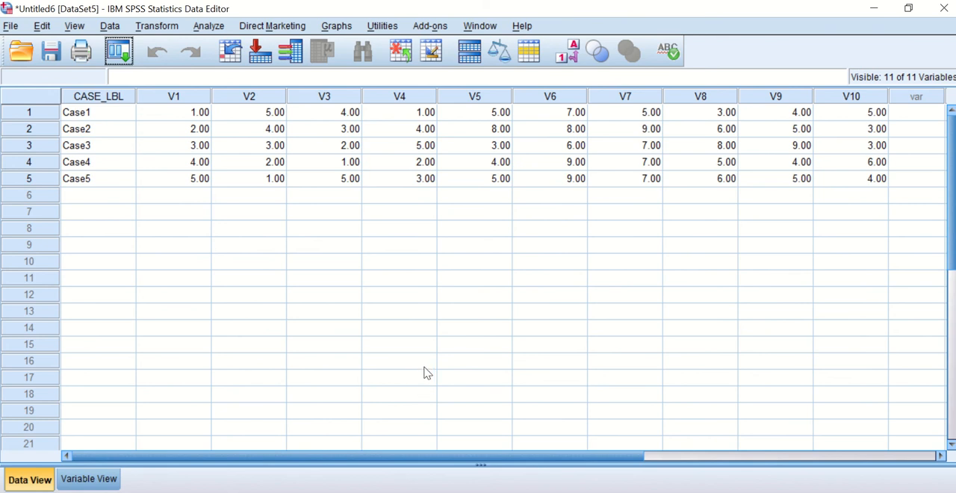
mouse_move(203, 72)
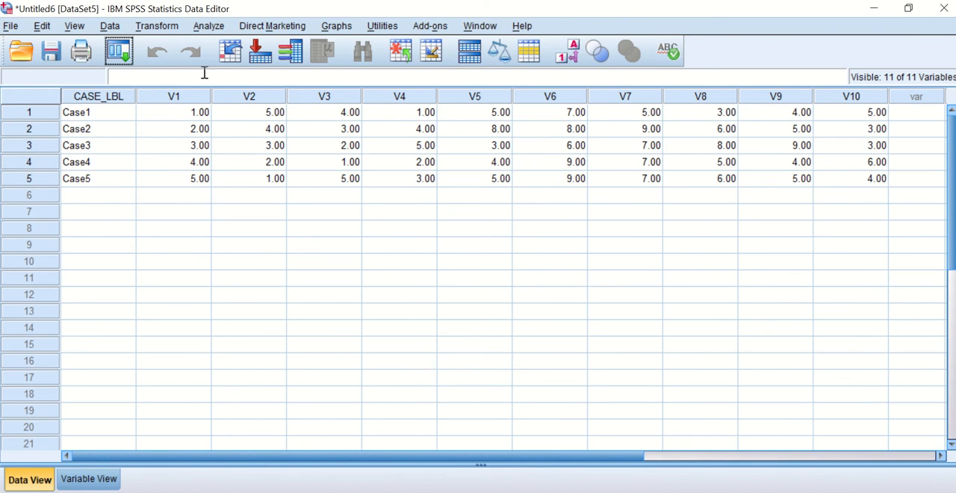
mouse_move(420, 180)
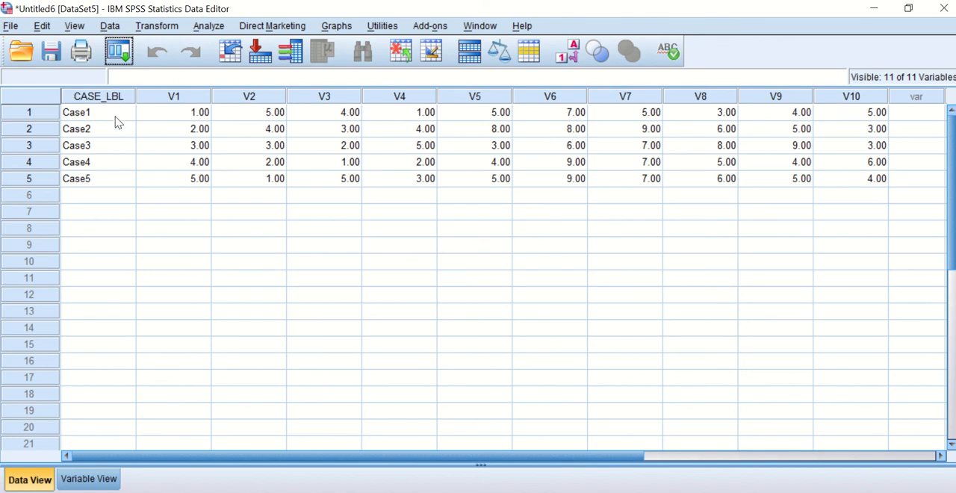
mouse_move(134, 118)
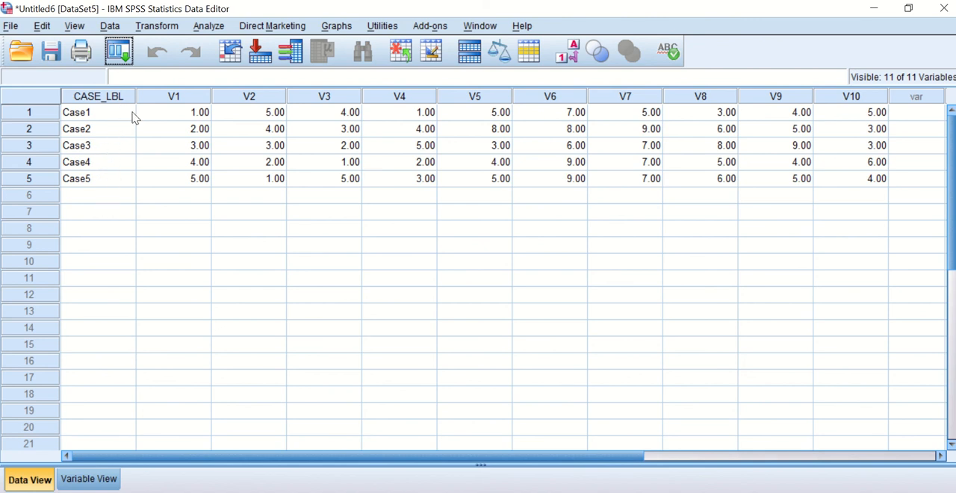
mouse_move(111, 145)
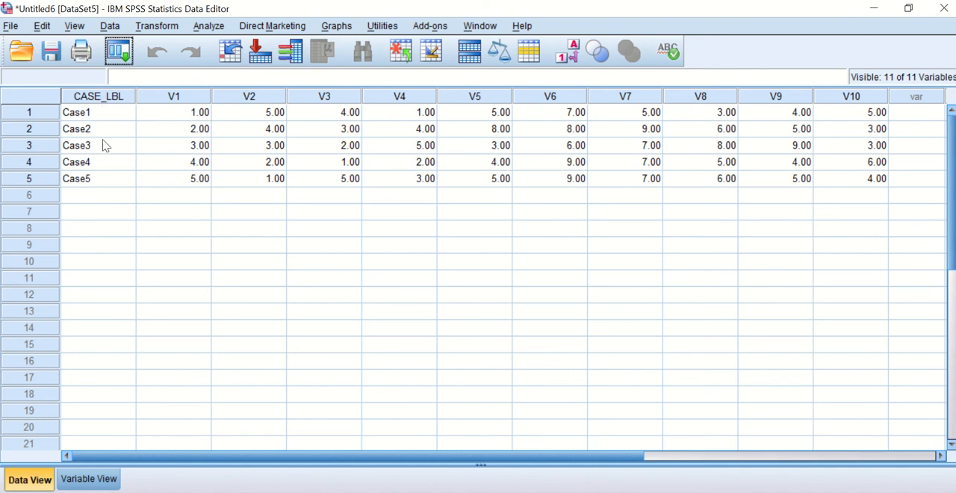
mouse_move(178, 127)
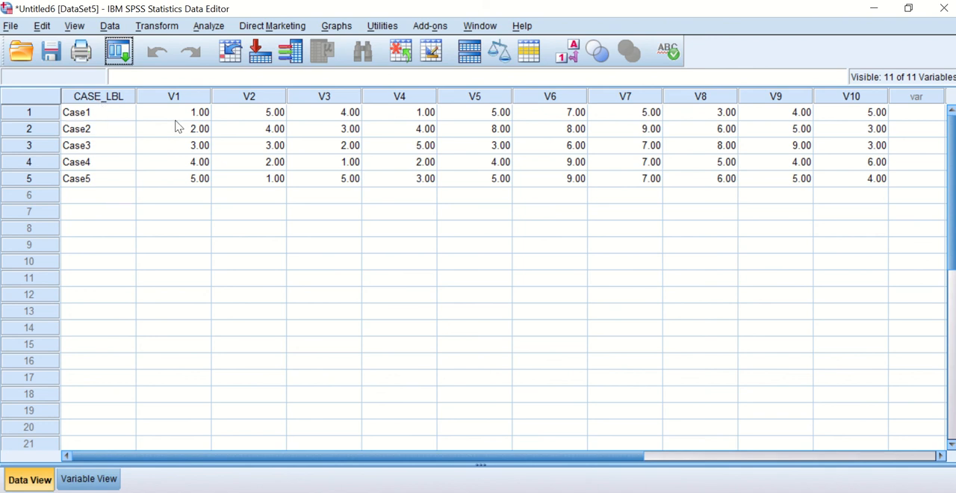
mouse_move(161, 115)
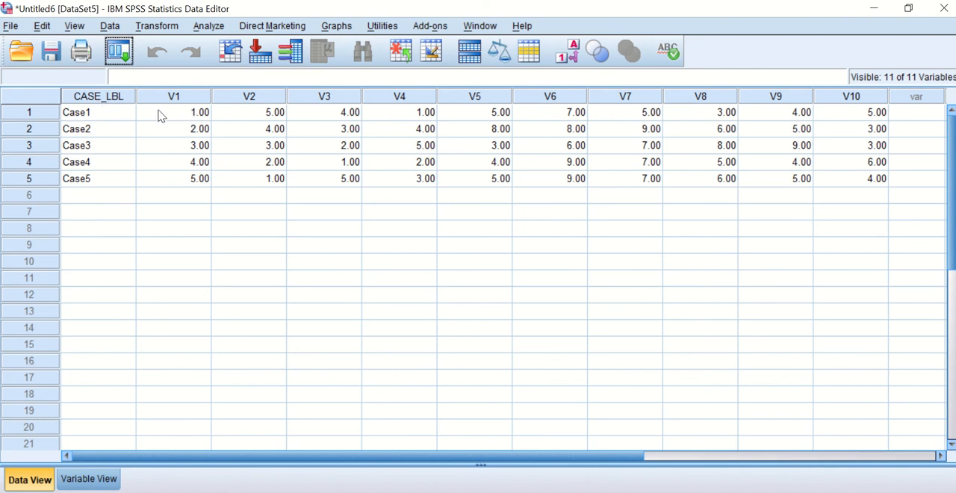
mouse_move(902, 114)
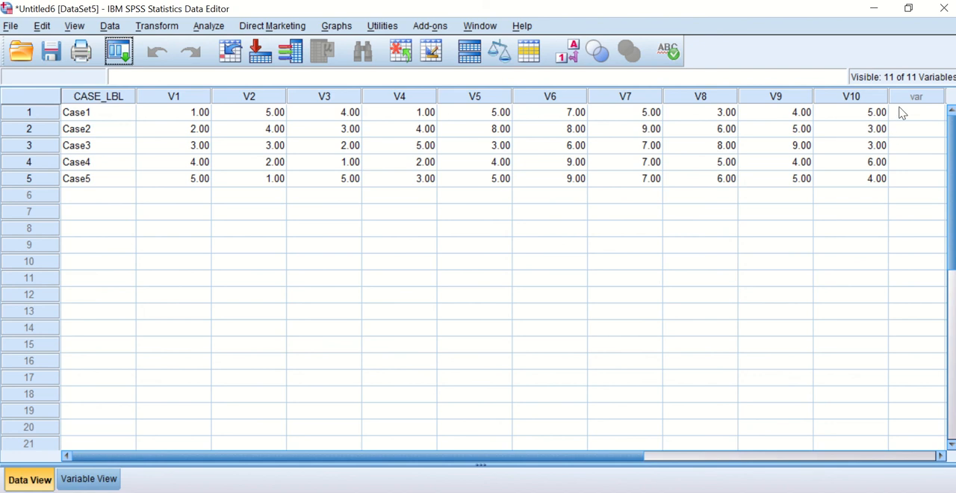
mouse_move(773, 137)
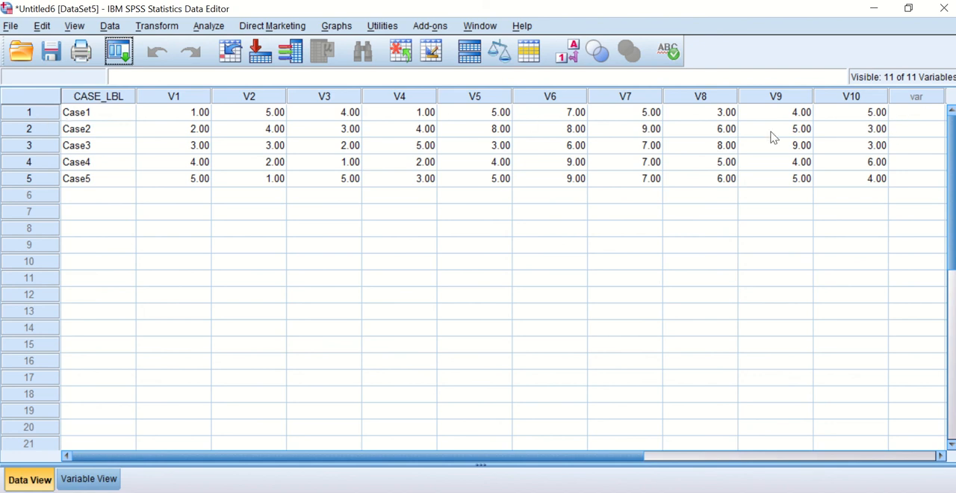
mouse_move(314, 276)
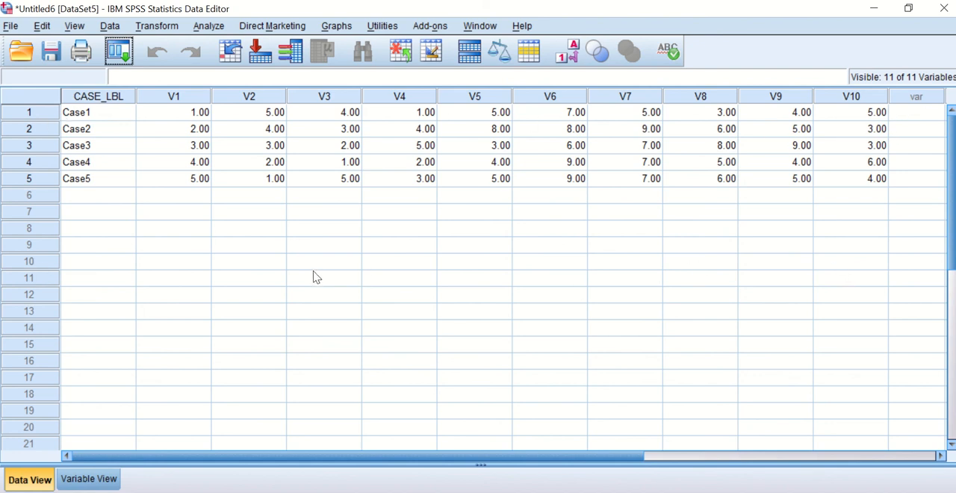
mouse_move(275, 266)
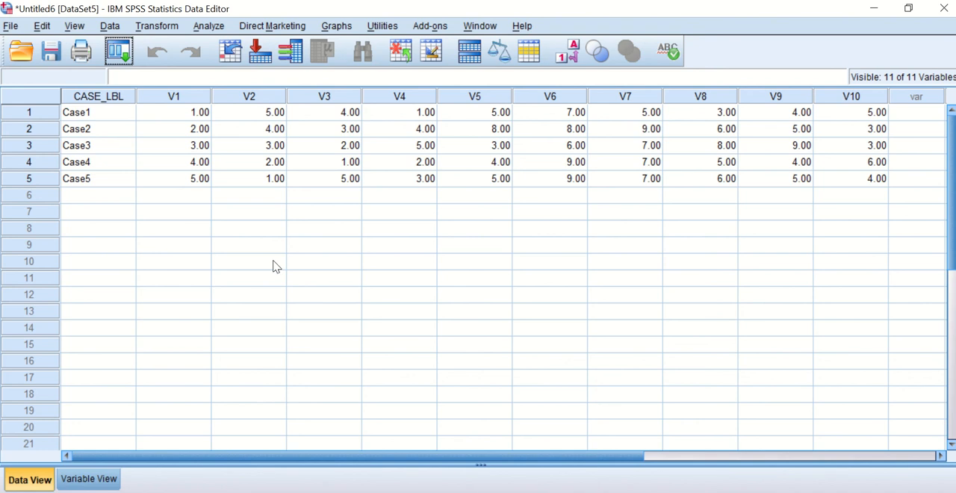
mouse_move(196, 209)
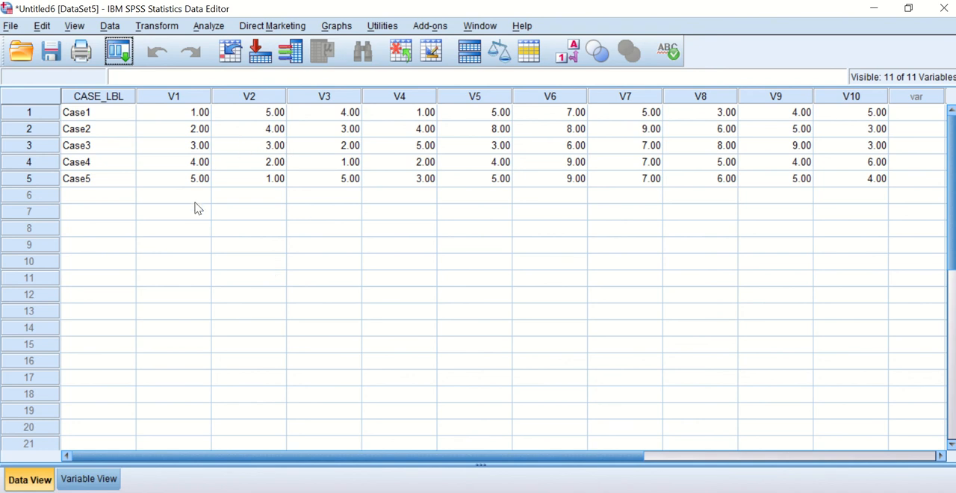
mouse_move(233, 124)
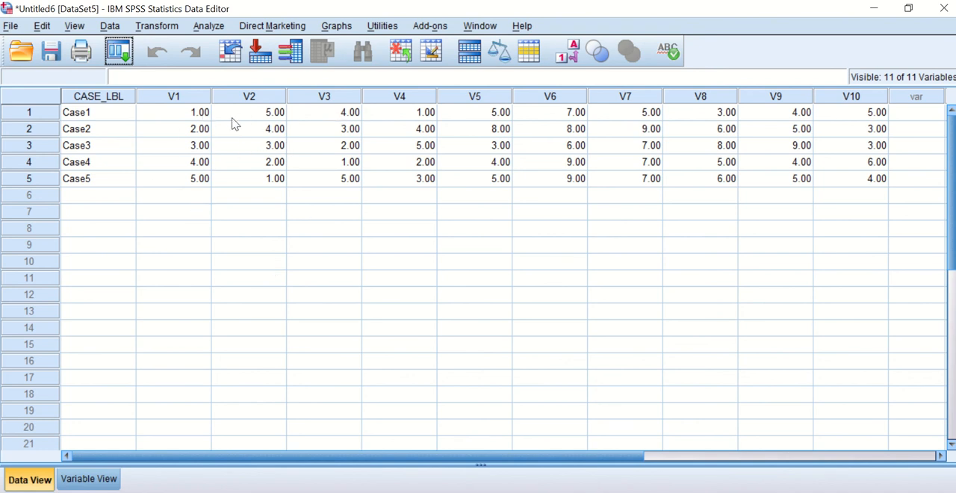
mouse_move(152, 194)
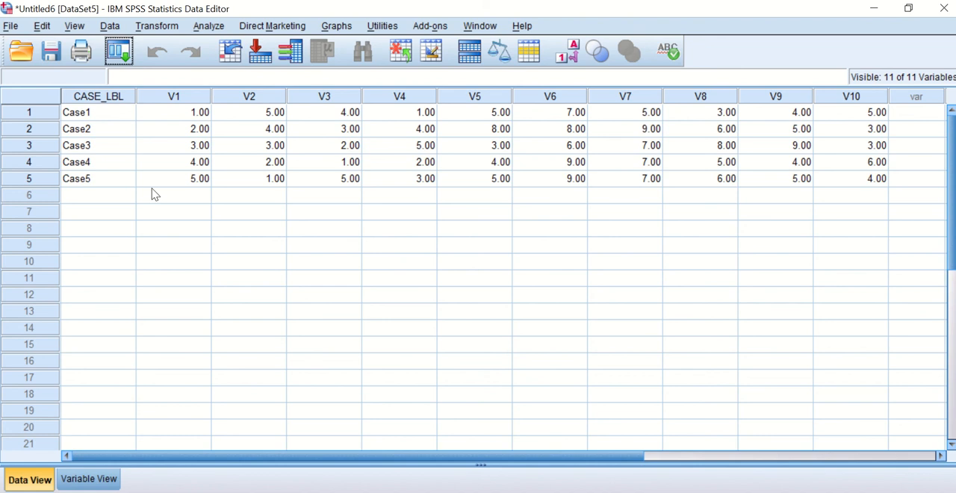
mouse_move(741, 383)
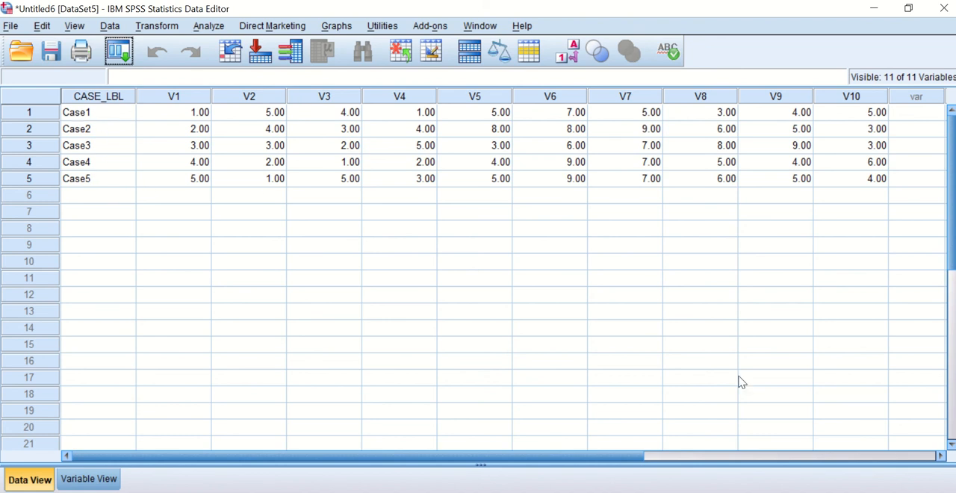